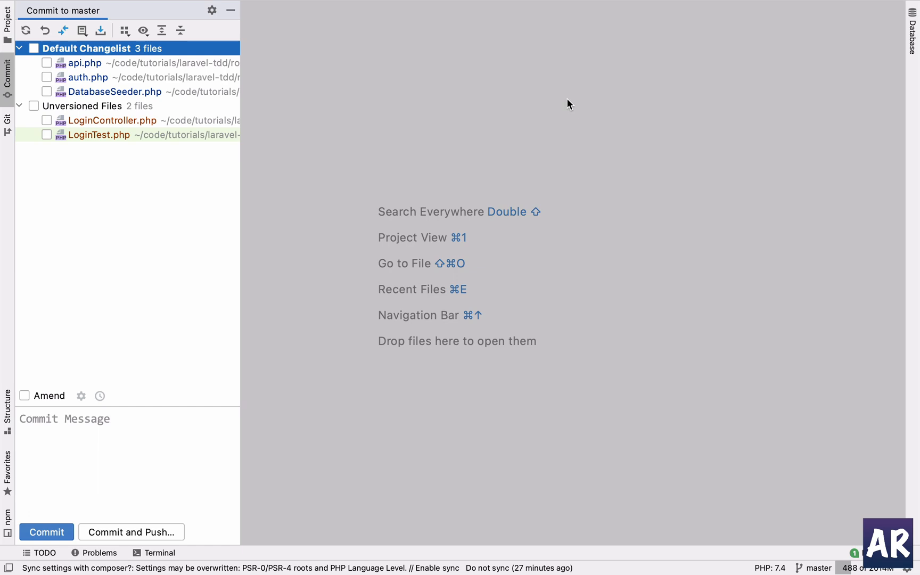
{"action": "mouse_move", "coordinate": [186, 70]}
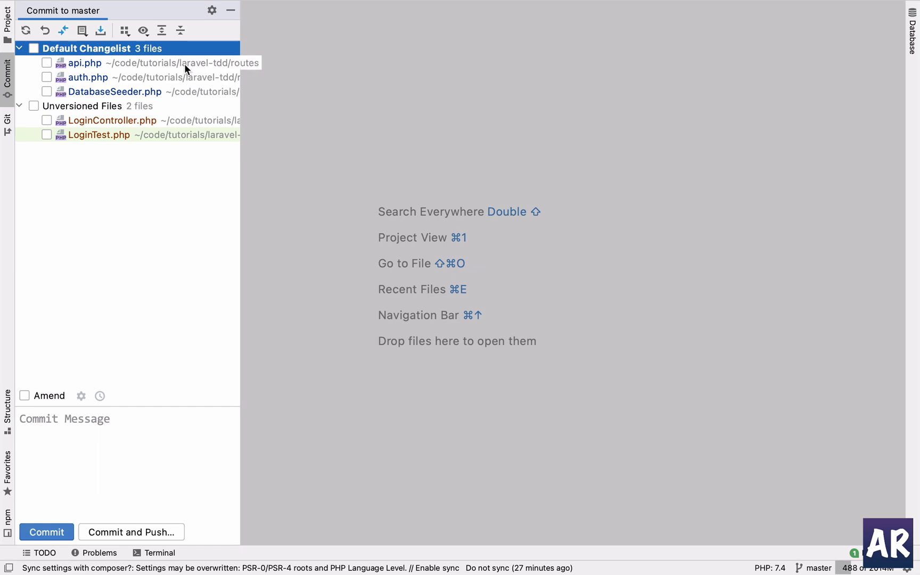
- Show the api.php diff with the new LoginController import and user/auth login route
{"action": "double_click", "coordinate": [84, 63]}
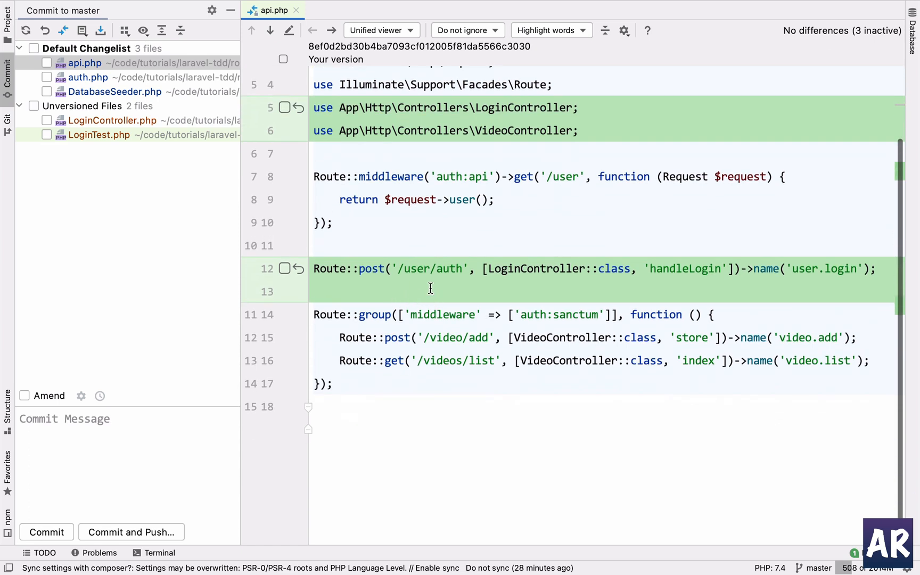
{"action": "mouse_move", "coordinate": [590, 256]}
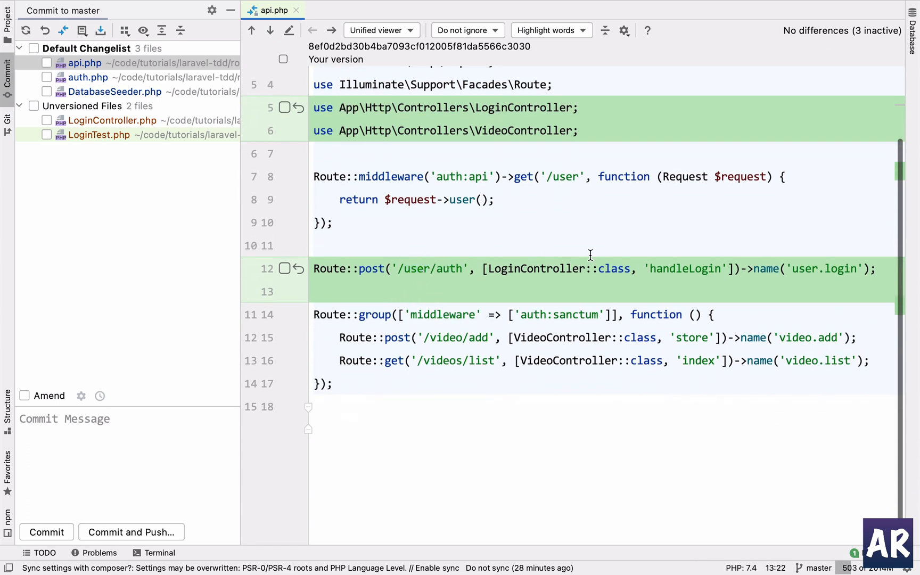
{"action": "mouse_move", "coordinate": [547, 268]}
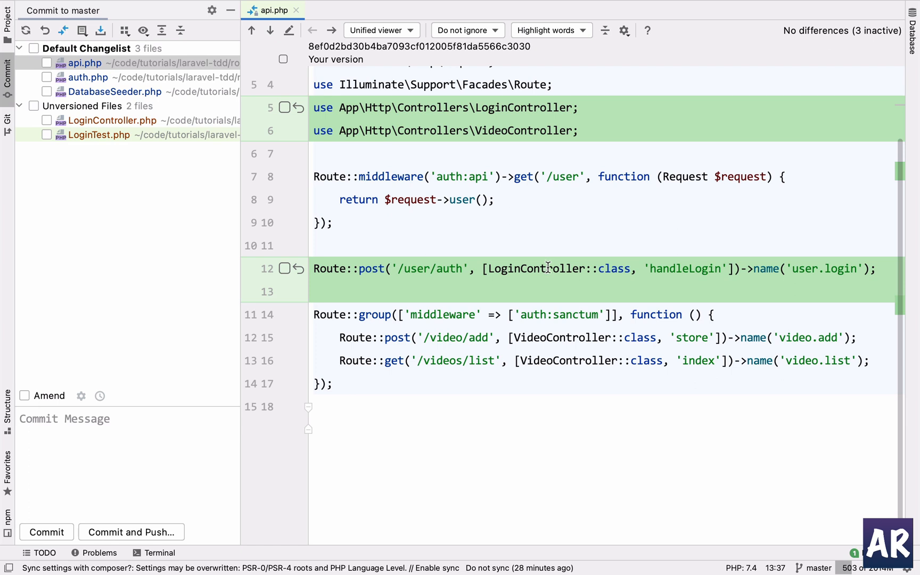
{"action": "mouse_move", "coordinate": [269, 4]}
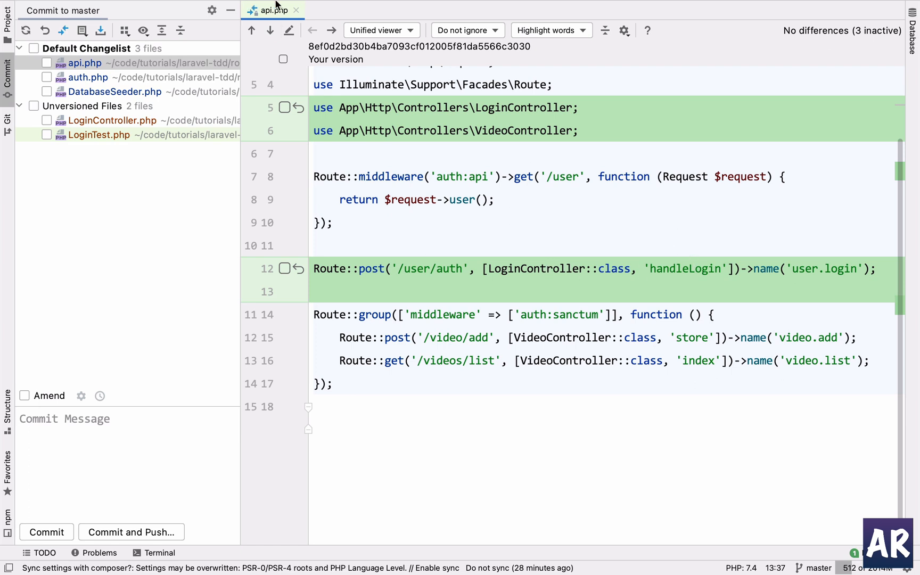
{"action": "mouse_move", "coordinate": [296, 10]}
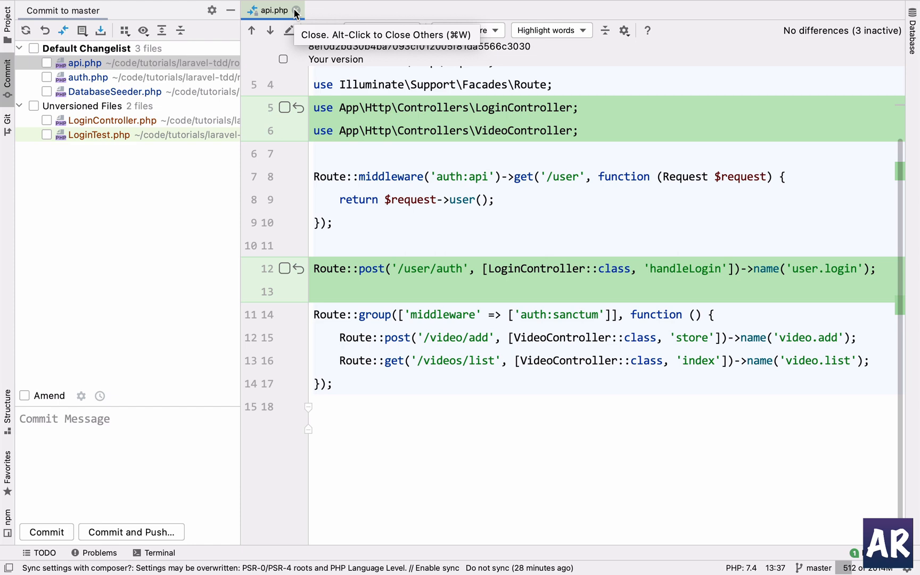
- Review LoginController.php's handleLogin method and look up the __() helper on the wrong_password message
{"action": "left_click", "coordinate": [294, 10]}
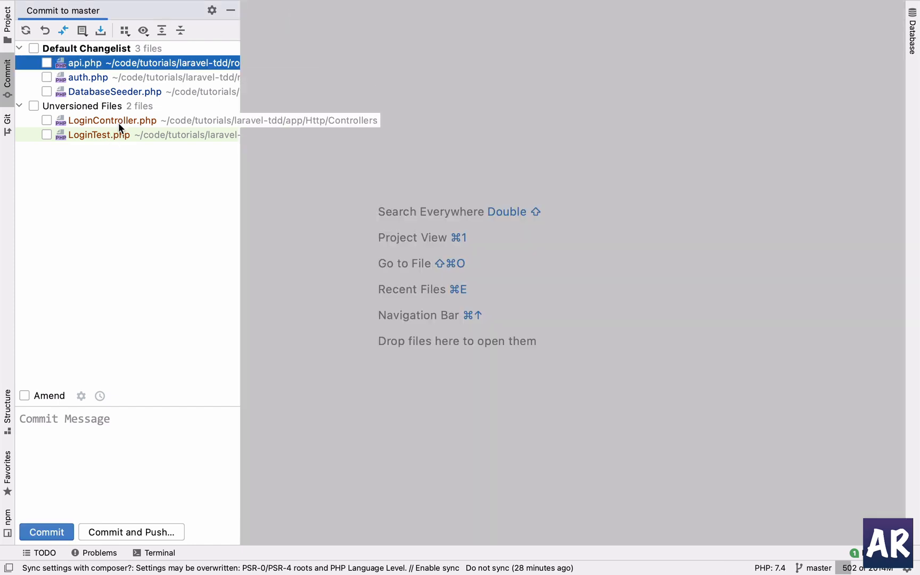
{"action": "double_click", "coordinate": [111, 119]}
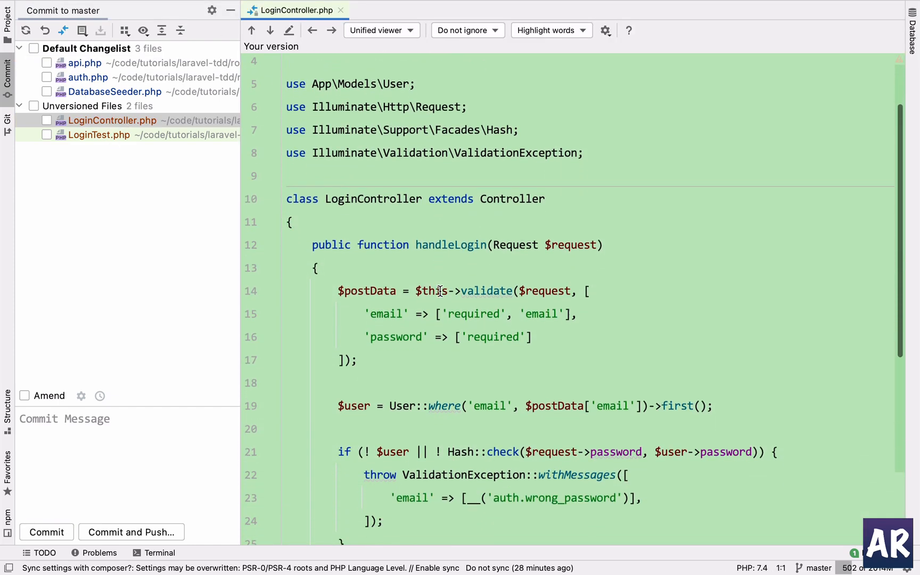
{"action": "scroll", "scroll_direction": "down", "scroll_amount": 3}
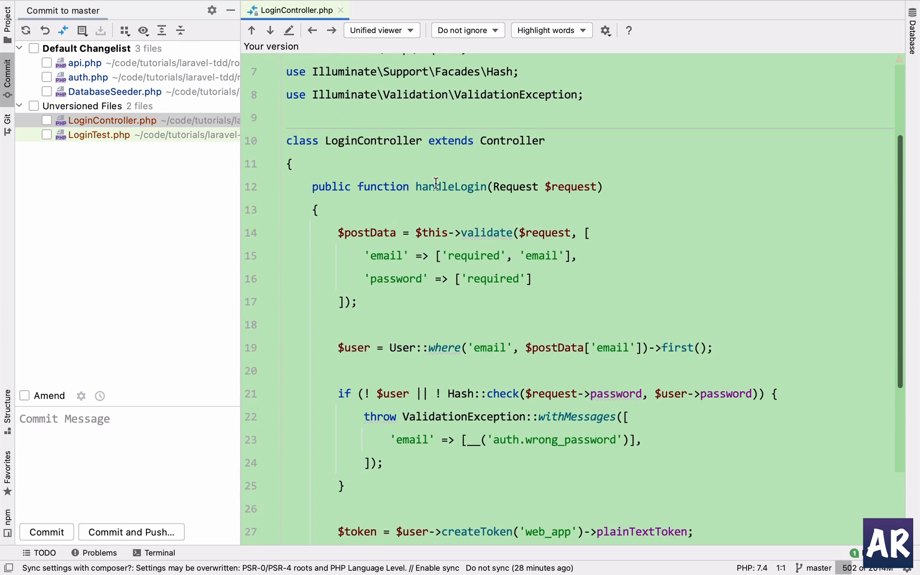
{"action": "double_click", "coordinate": [450, 151]}
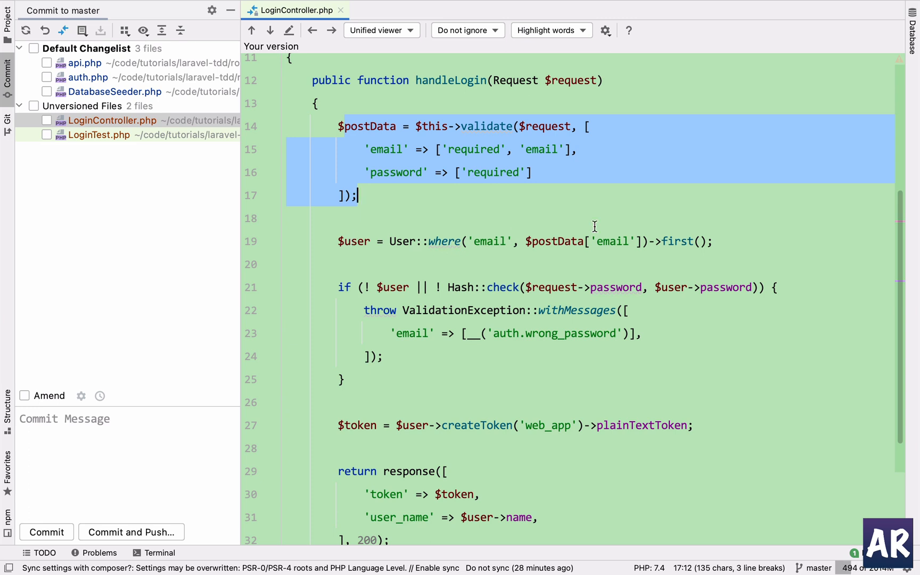
{"action": "mouse_move", "coordinate": [631, 233]}
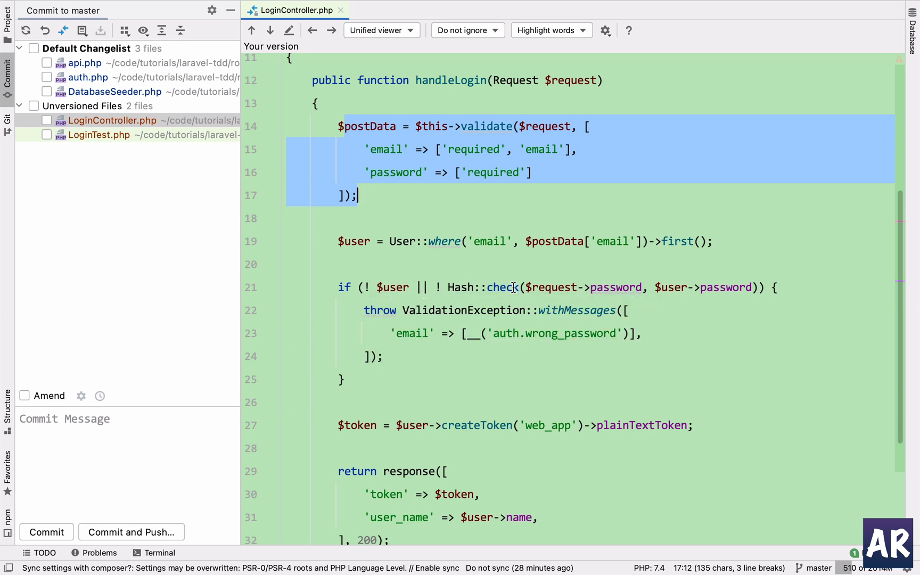
{"action": "mouse_move", "coordinate": [645, 287]}
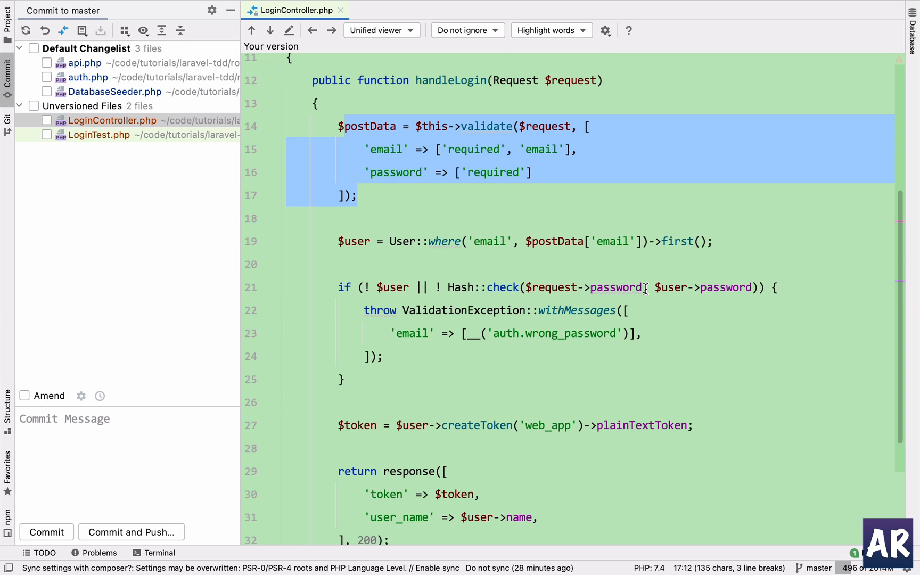
{"action": "left_click", "coordinate": [525, 334]}
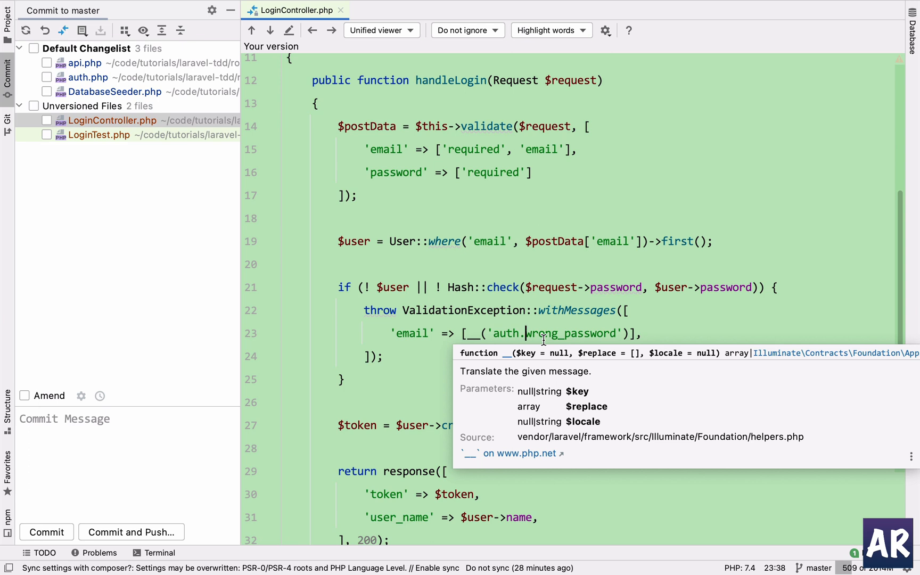
{"action": "mouse_move", "coordinate": [401, 346]}
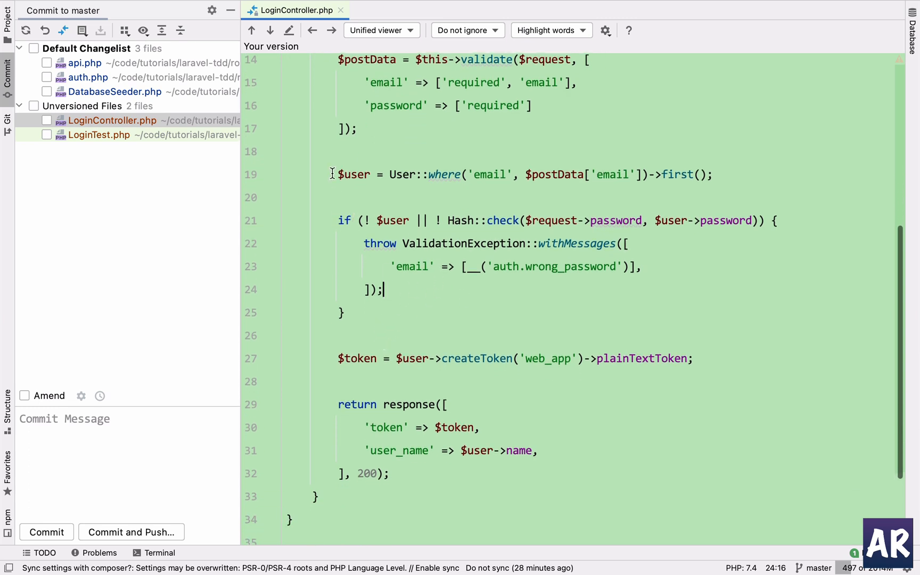
{"action": "left_click_drag", "start_coordinate": [332, 174], "coordinate": [373, 327]}
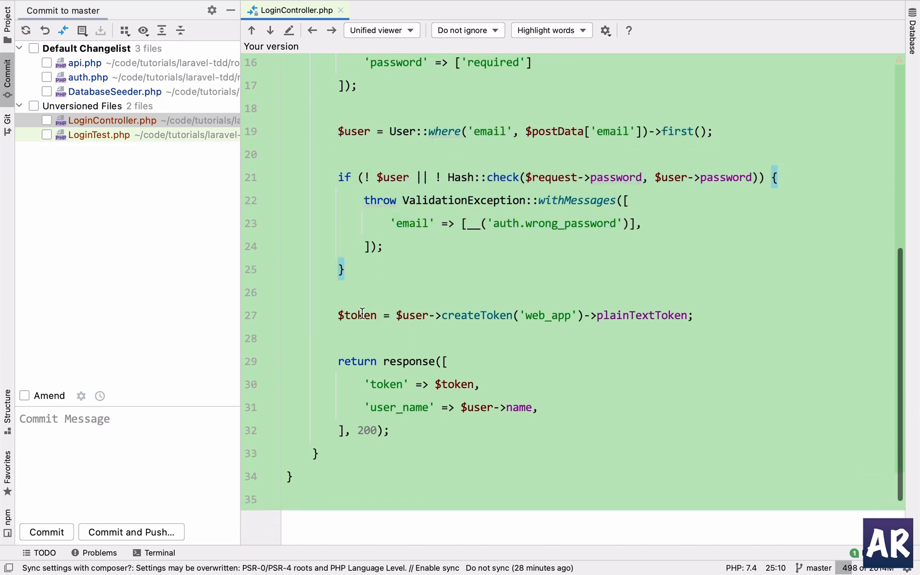
{"action": "mouse_move", "coordinate": [372, 290]}
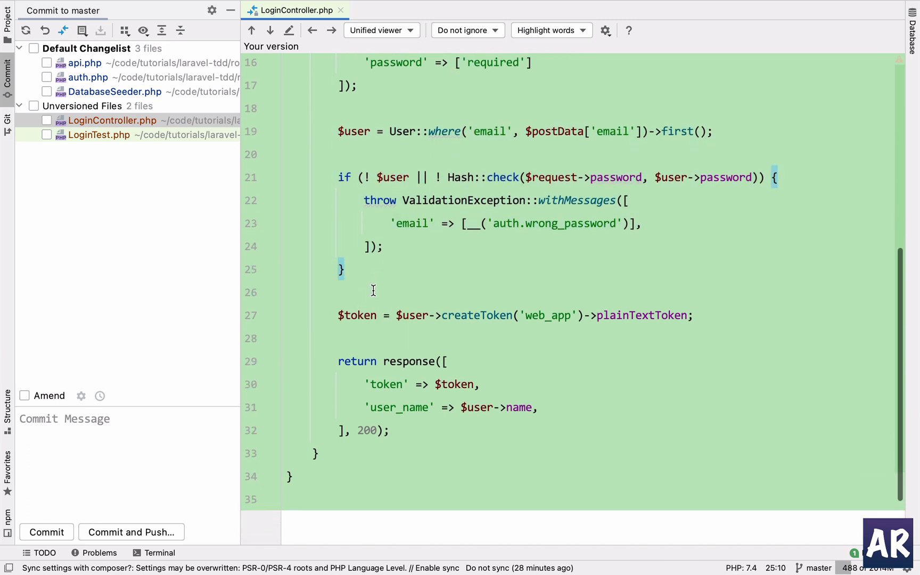
{"action": "double_click", "coordinate": [356, 315]}
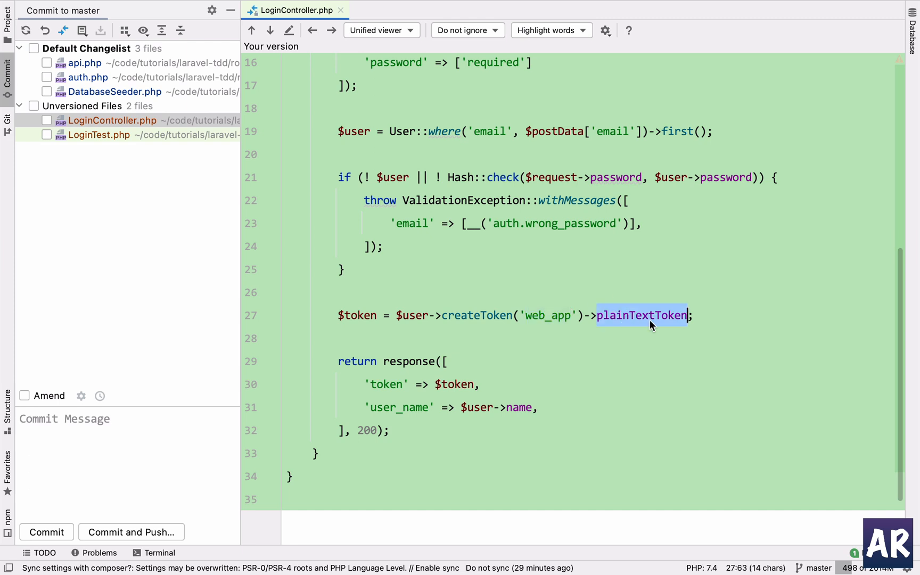
{"action": "mouse_move", "coordinate": [488, 320]}
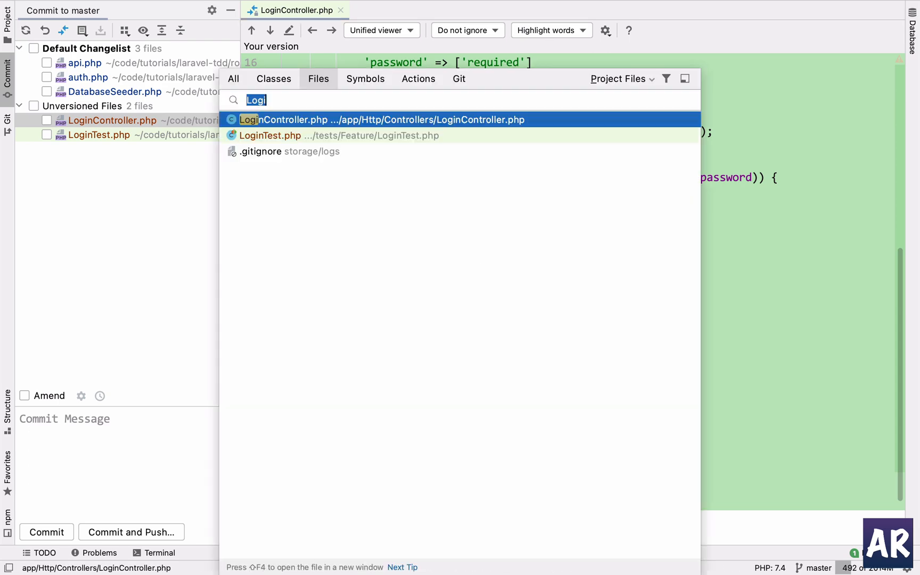
{"action": "type", "text": "User."}
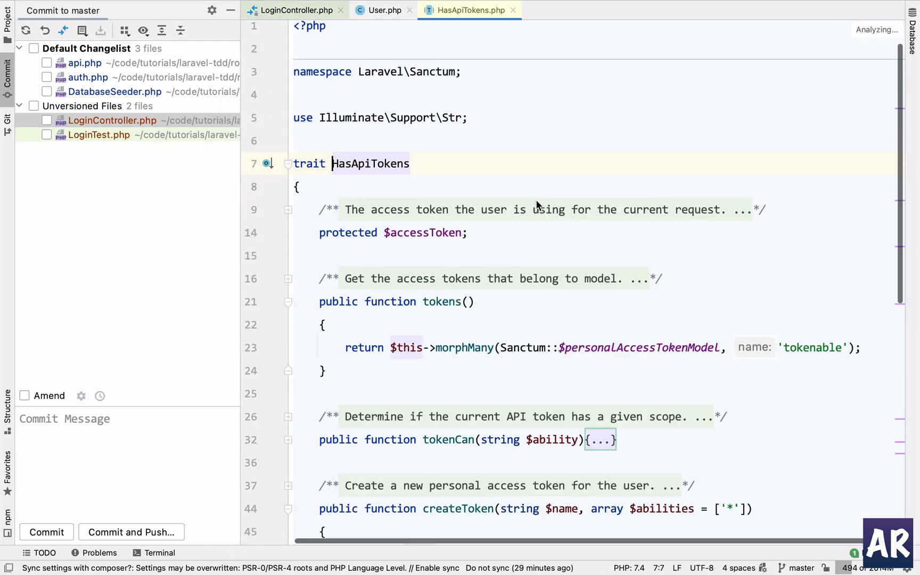
{"action": "scroll", "scroll_direction": "down", "scroll_amount": 3}
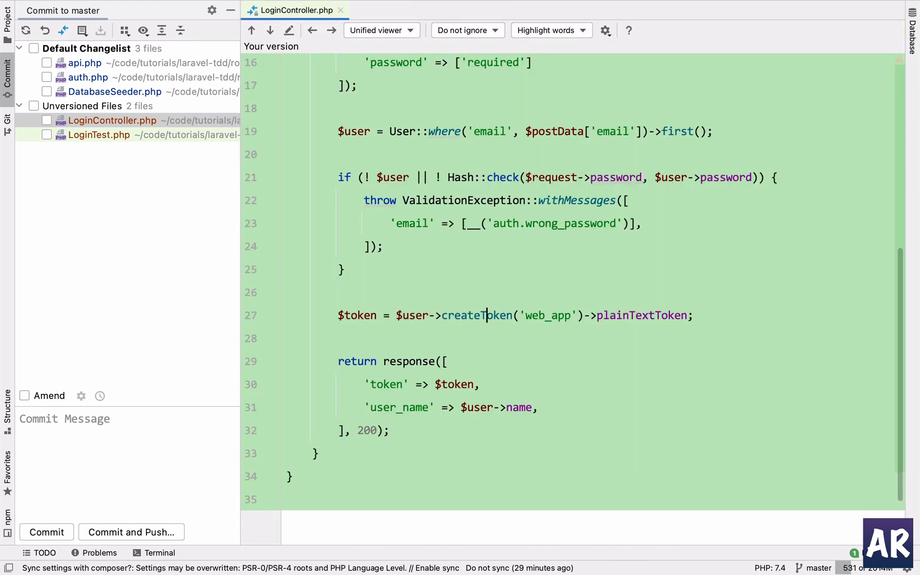
{"action": "mouse_move", "coordinate": [612, 321]}
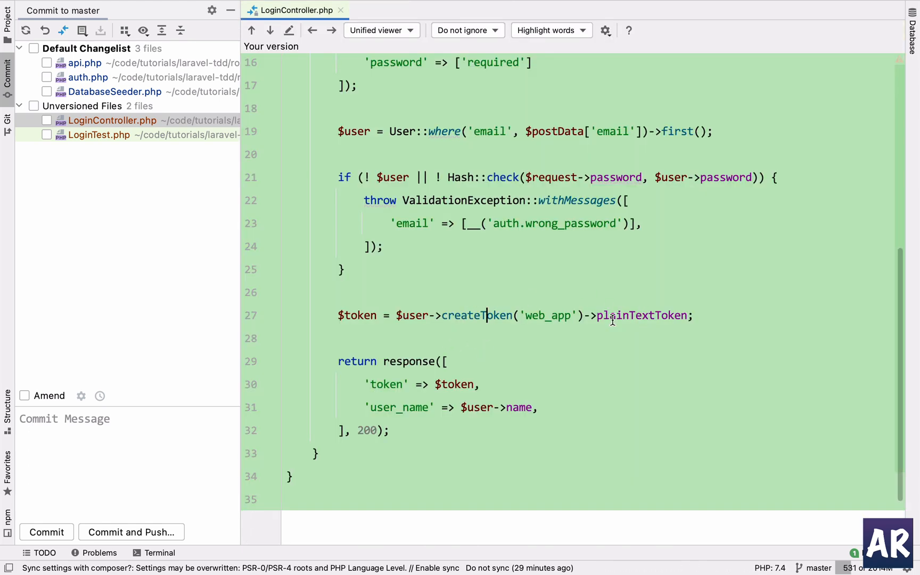
{"action": "double_click", "coordinate": [357, 315]}
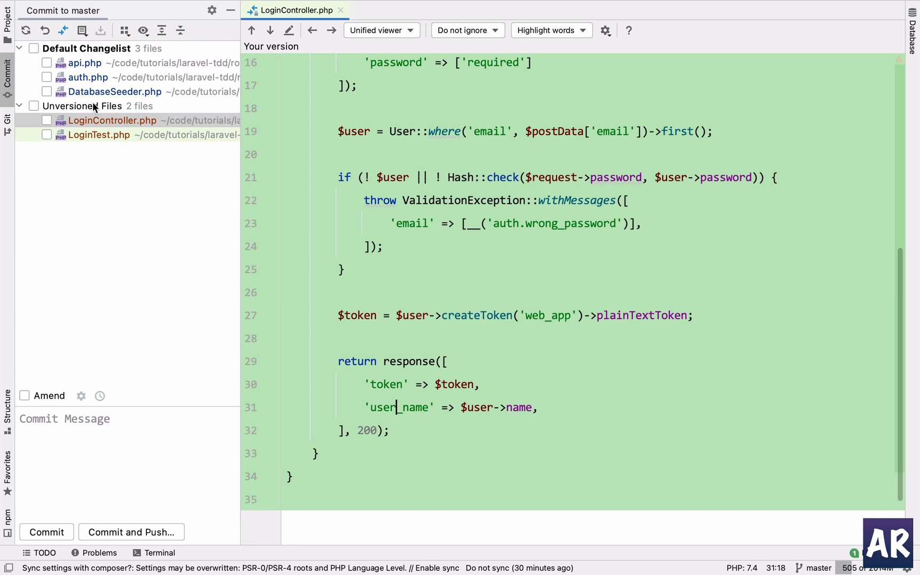
- Check auth.php's new wrong_password message, then finish and dismiss the LoginController diff
{"action": "left_click", "coordinate": [87, 78]}
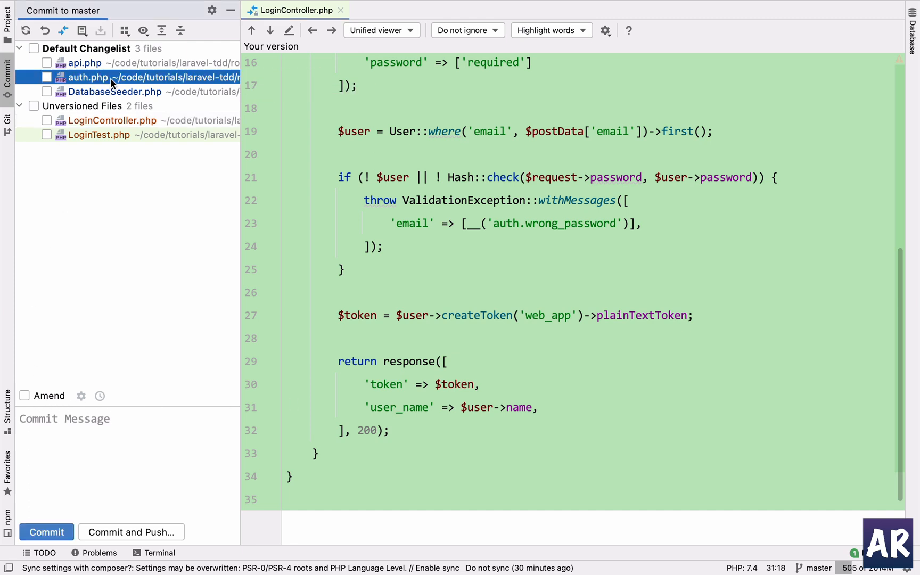
{"action": "left_click", "coordinate": [88, 77]}
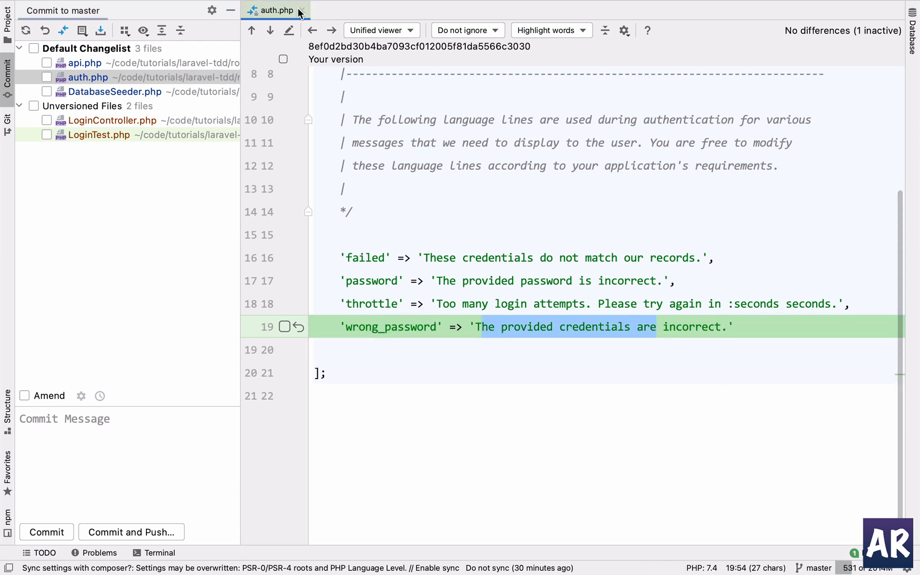
{"action": "left_click", "coordinate": [112, 121]}
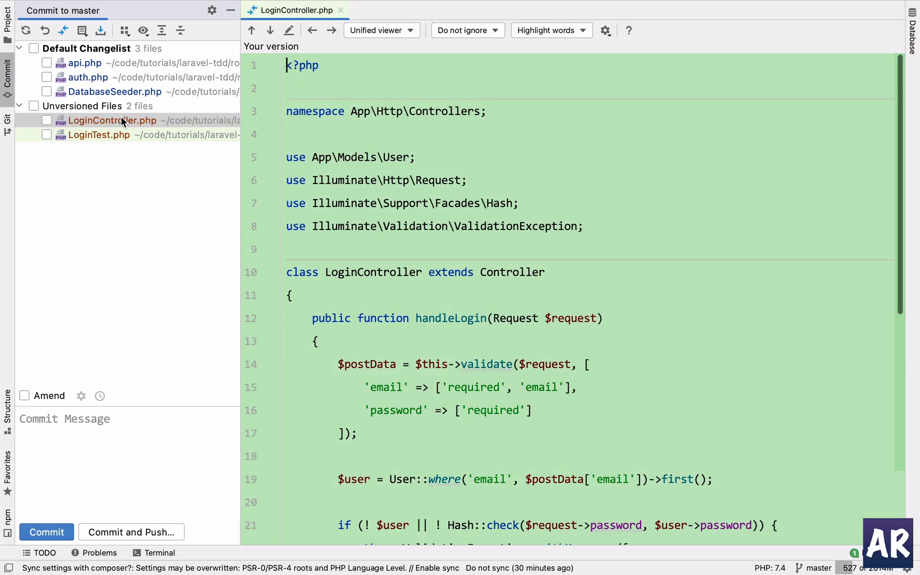
{"action": "scroll", "scroll_direction": "down", "scroll_amount": 3}
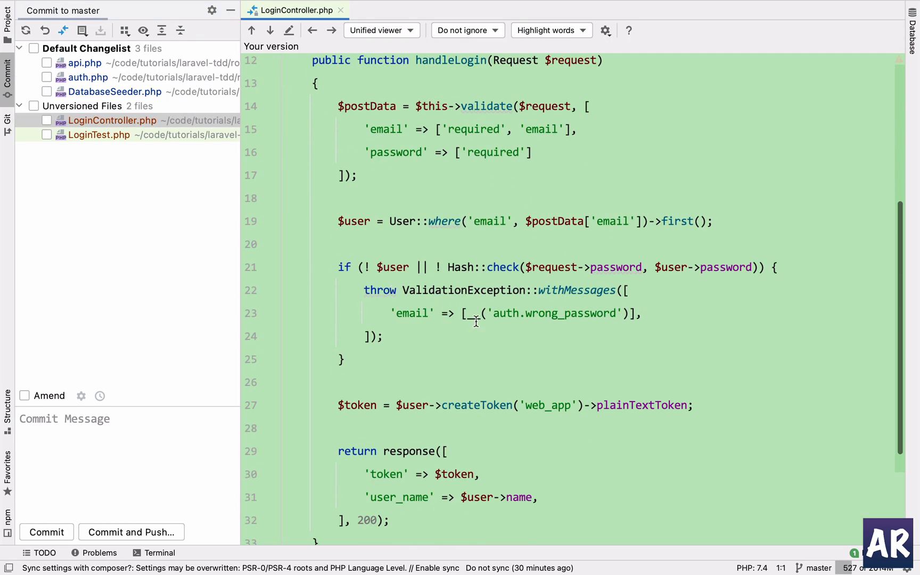
{"action": "mouse_move", "coordinate": [474, 313]}
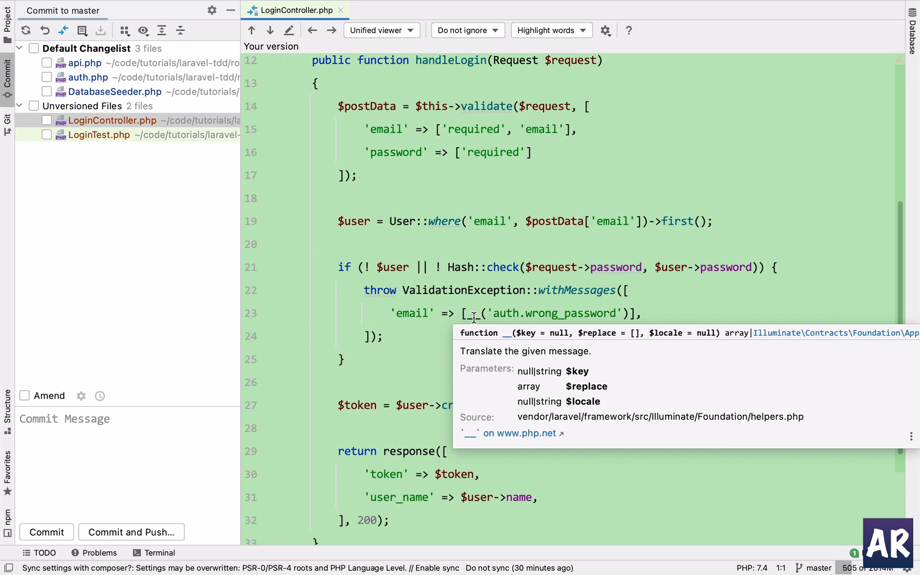
{"action": "mouse_move", "coordinate": [446, 268]}
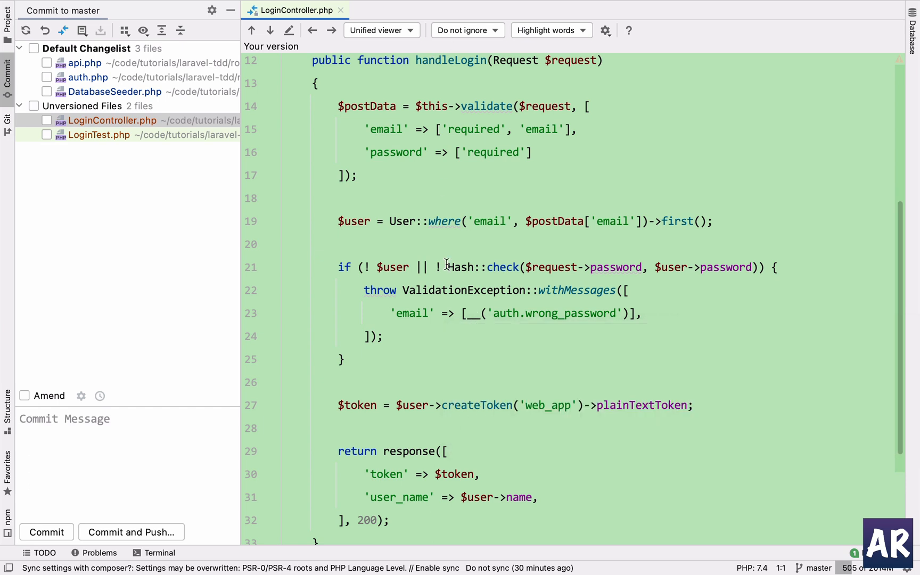
{"action": "left_click", "coordinate": [346, 10]}
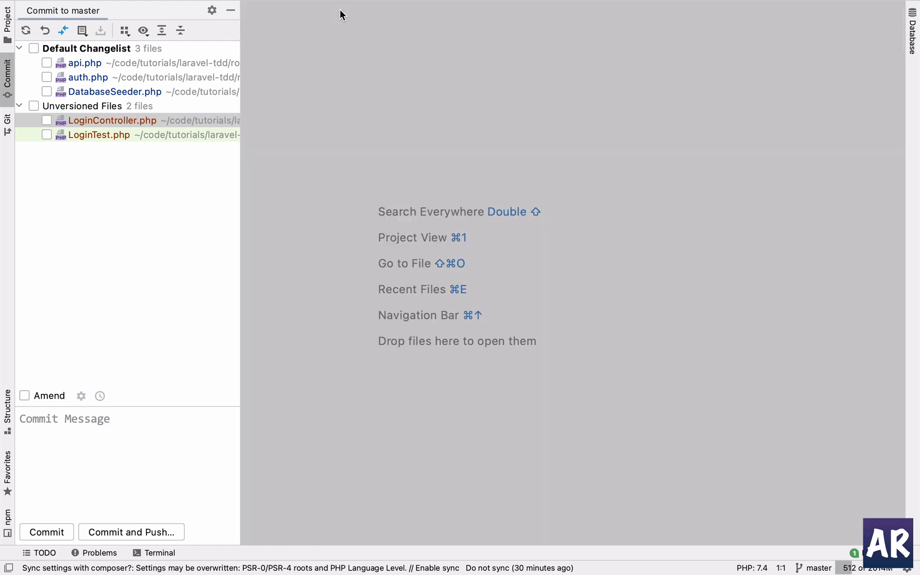
- Read LoginTest.php's it_sends_user_token_on_correct_credentials test and start a project search for User
{"action": "left_click", "coordinate": [112, 120]}
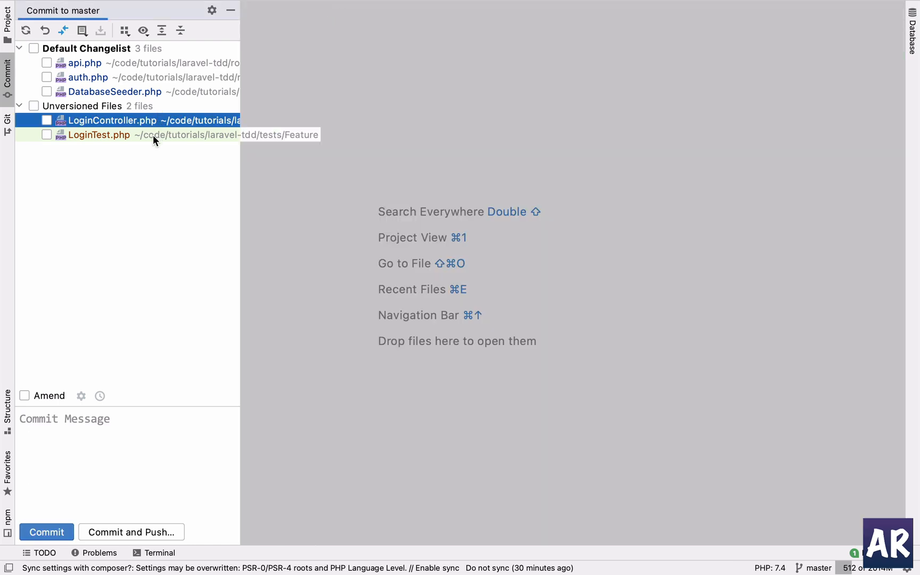
{"action": "double_click", "coordinate": [99, 135]}
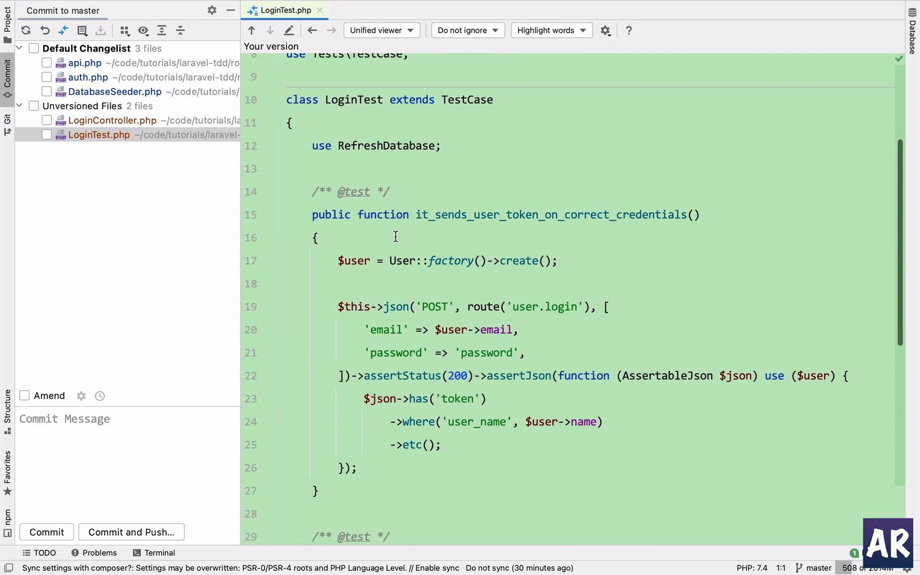
{"action": "scroll", "scroll_direction": "down", "scroll_amount": 3}
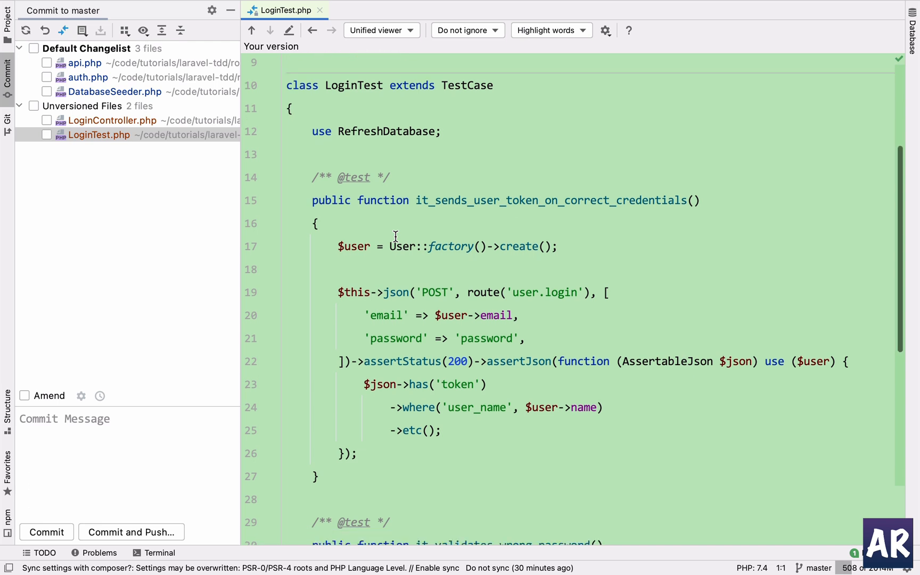
{"action": "mouse_move", "coordinate": [497, 218]}
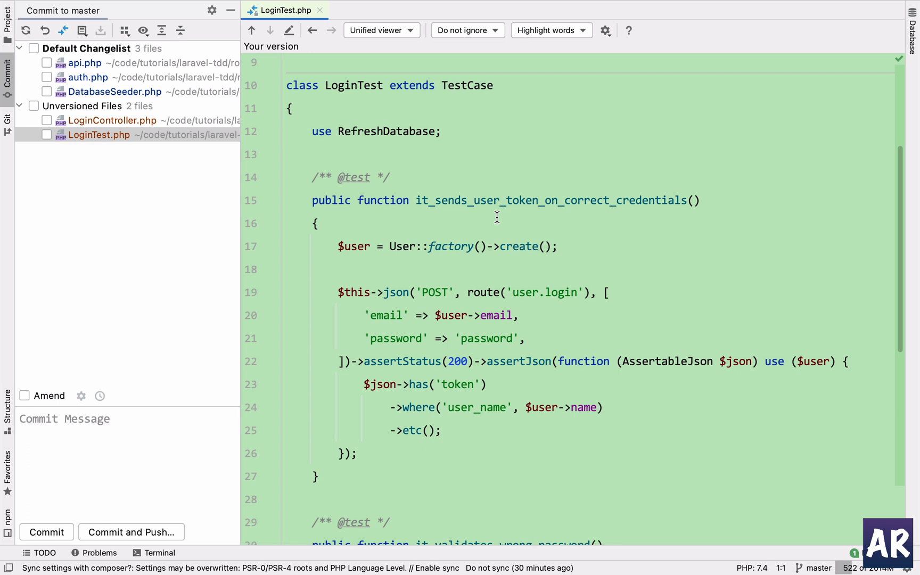
{"action": "scroll", "scroll_direction": "down", "scroll_amount": 3}
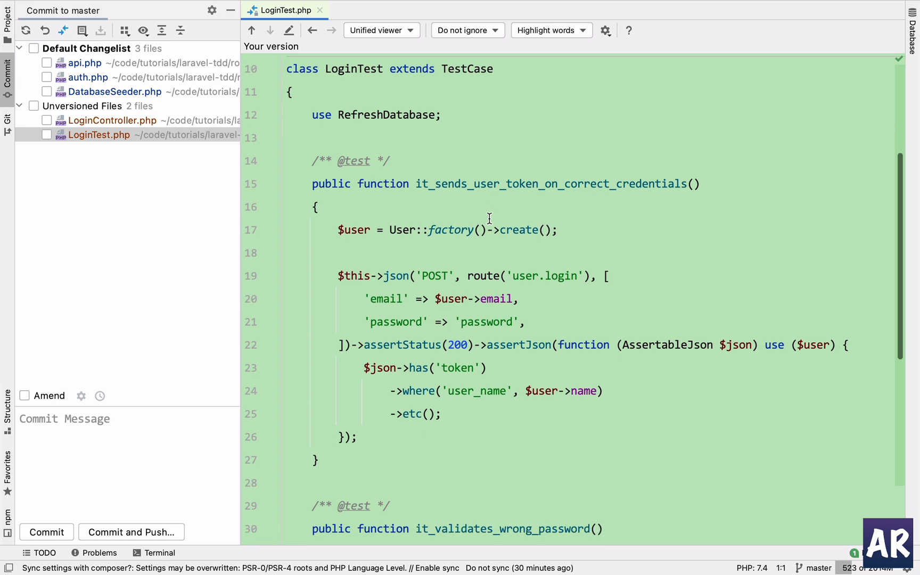
{"action": "left_click", "coordinate": [468, 230]}
{"action": "type", "text": "User."}
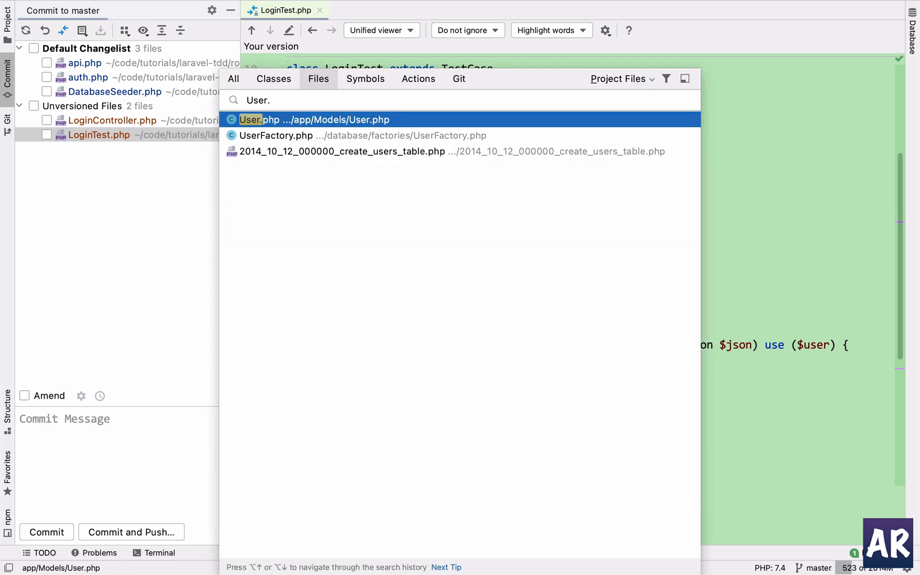
- View UserFactory.php's default password hash and highlight its plain-text 'password' comment
{"action": "left_click", "coordinate": [276, 137]}
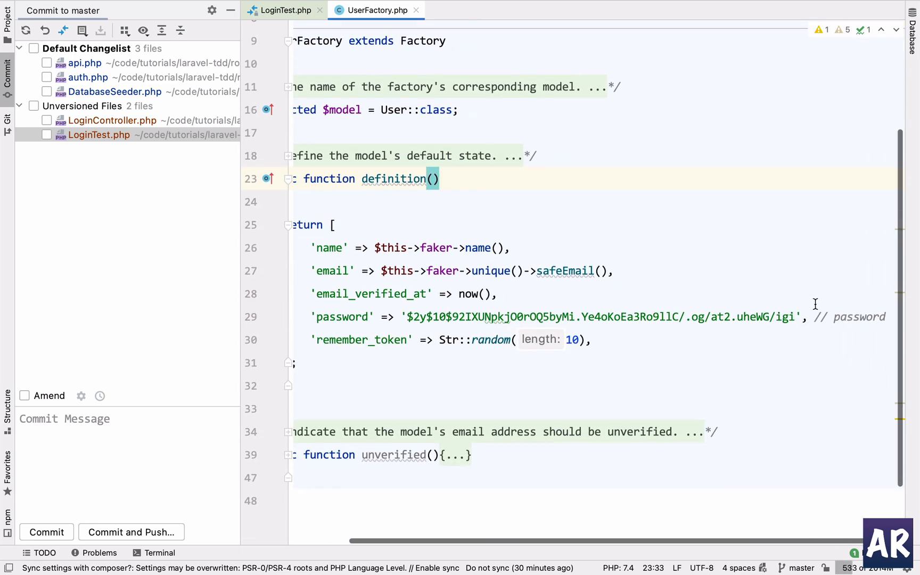
{"action": "double_click", "coordinate": [856, 317]}
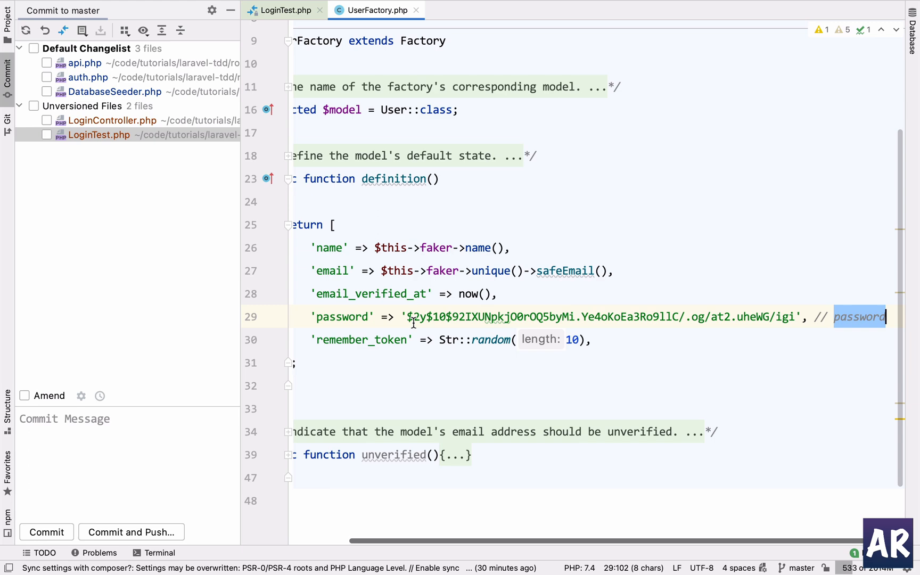
{"action": "mouse_move", "coordinate": [415, 27]}
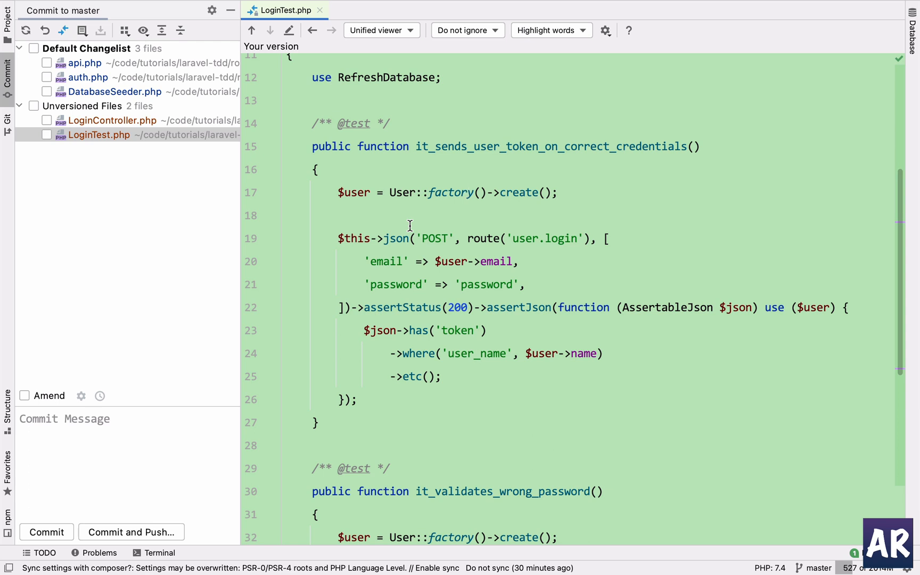
{"action": "mouse_move", "coordinate": [406, 253]}
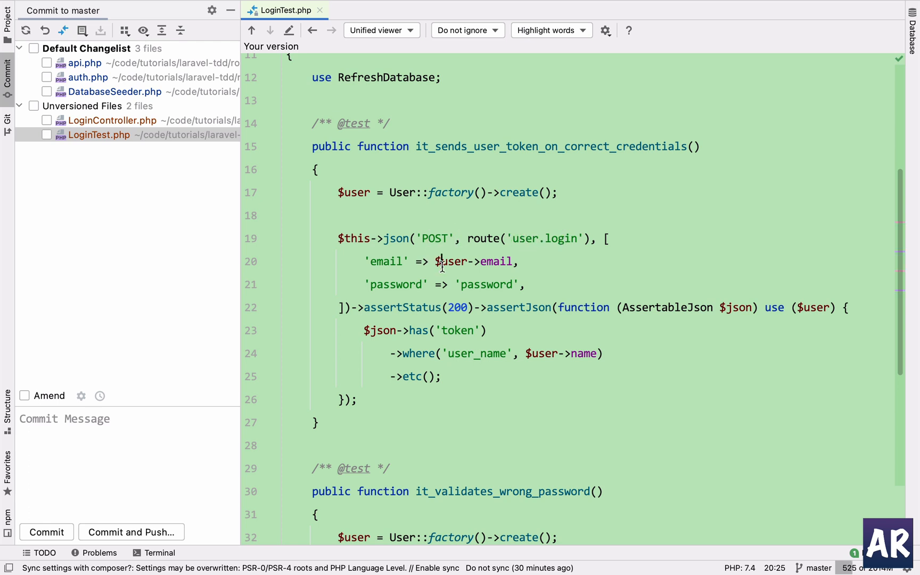
{"action": "mouse_move", "coordinate": [413, 194]}
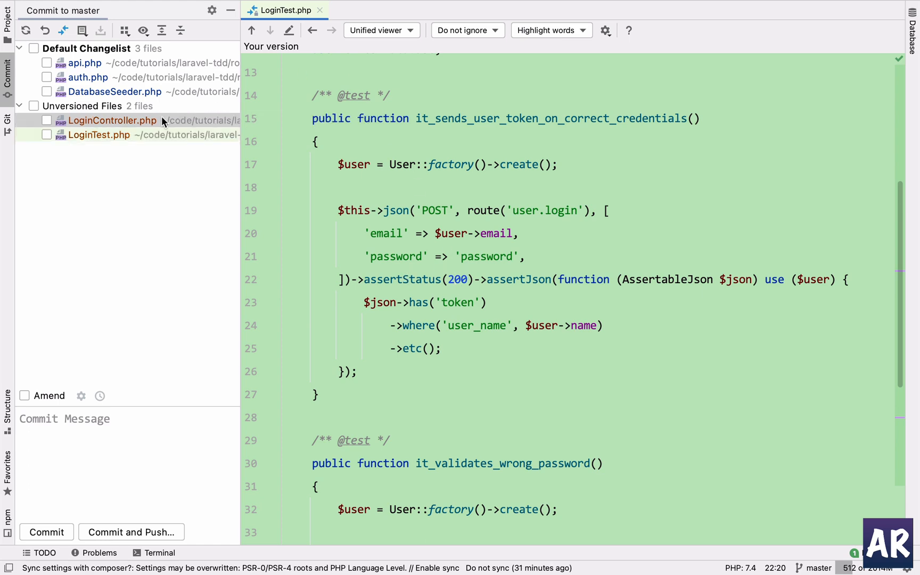
- Leave the LoginTest diff and select LoginController.php in the Commit tool window
{"action": "left_click", "coordinate": [112, 121]}
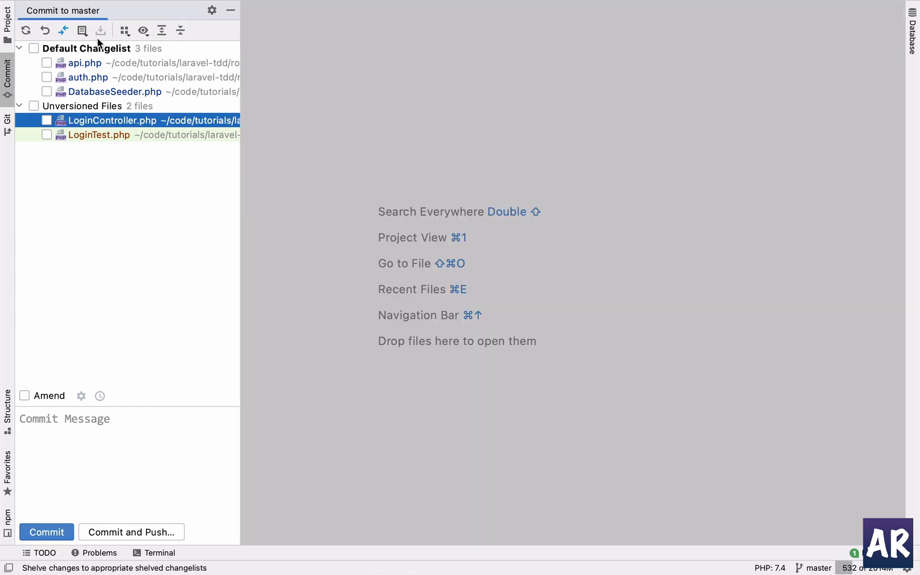
- From the Project tree, bring up LoginController.php and LoginTest.php as editor files, landing on LoginTest
{"action": "left_click", "coordinate": [6, 23]}
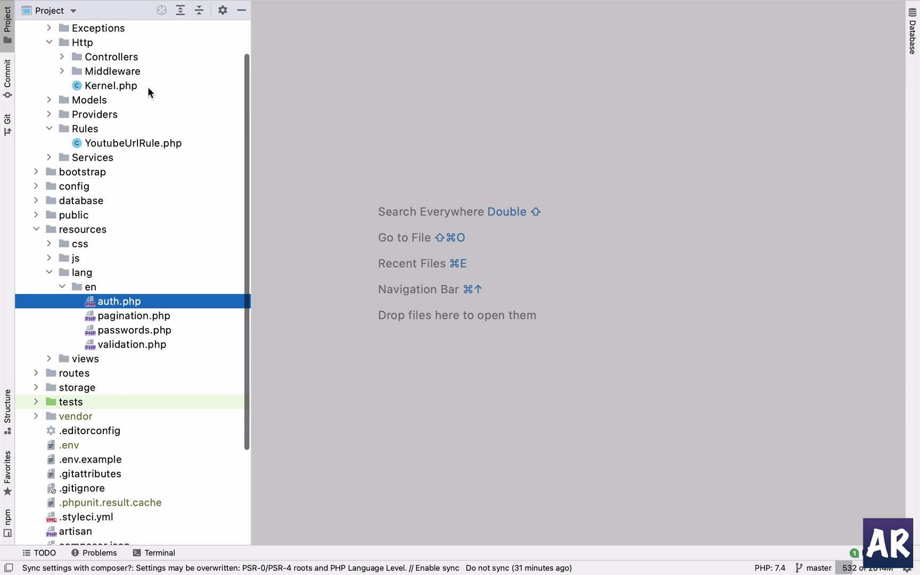
{"action": "type", "text": "Lo"}
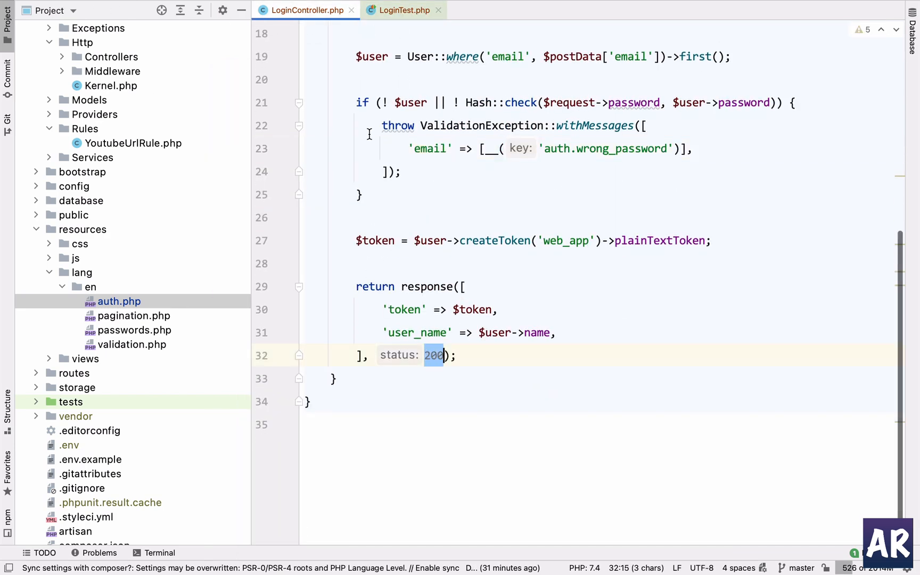
{"action": "left_click", "coordinate": [405, 11]}
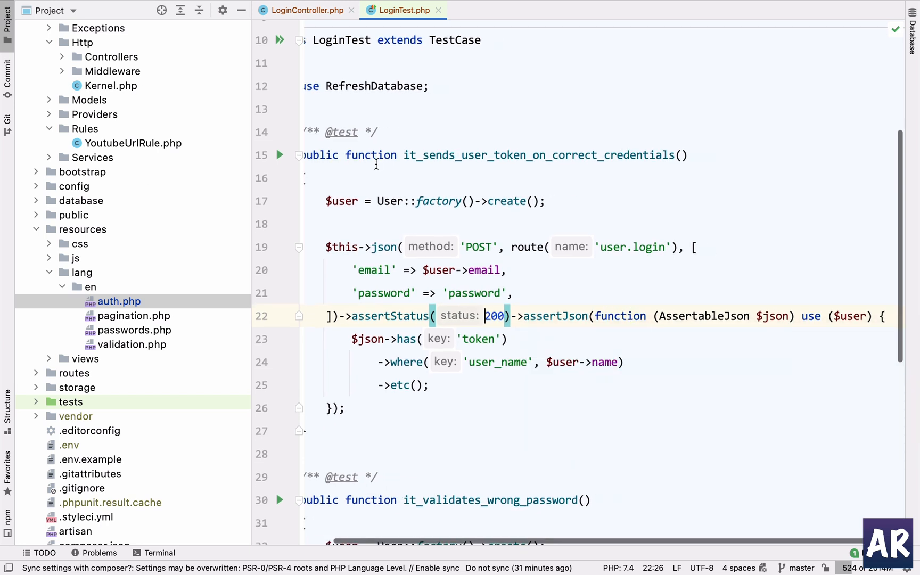
{"action": "mouse_move", "coordinate": [451, 293]}
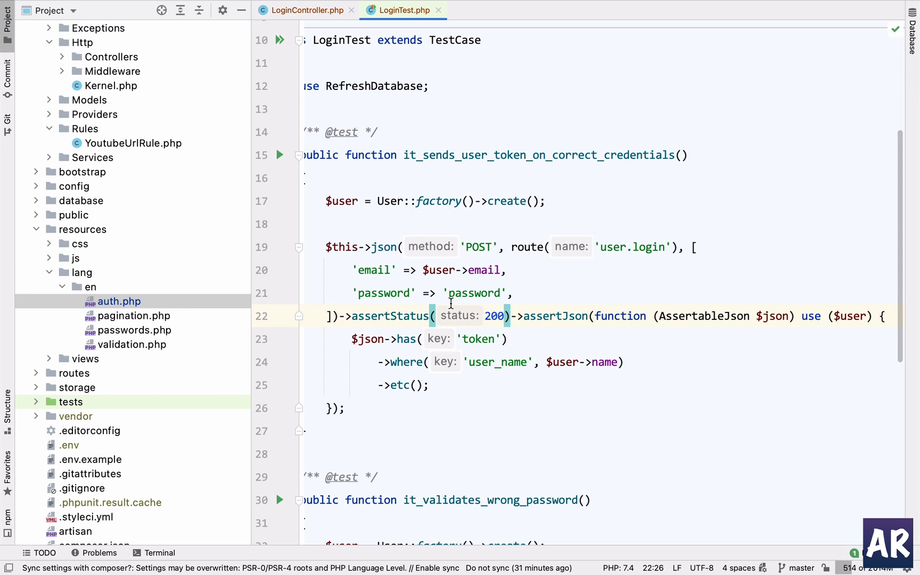
{"action": "double_click", "coordinate": [479, 339]}
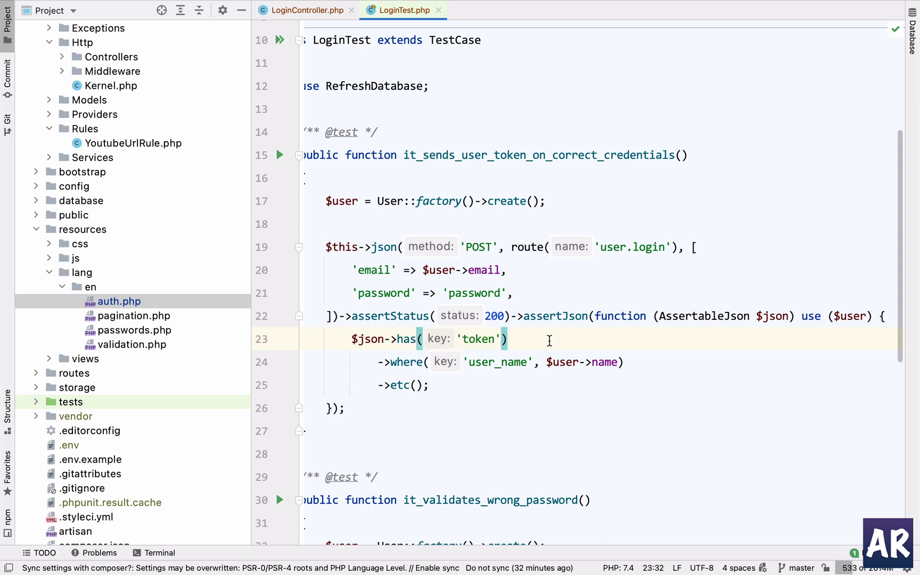
{"action": "double_click", "coordinate": [499, 361]}
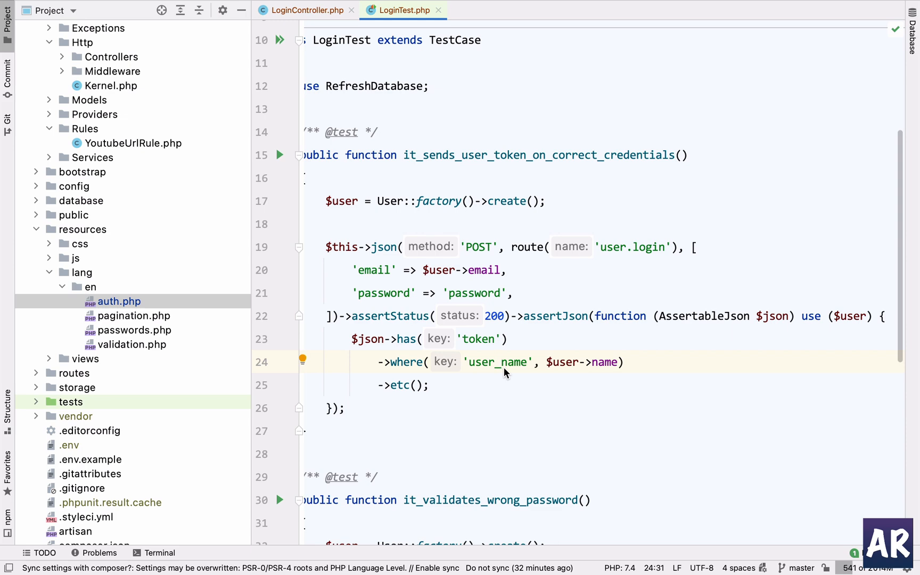
{"action": "scroll", "scroll_direction": "down", "scroll_amount": 3}
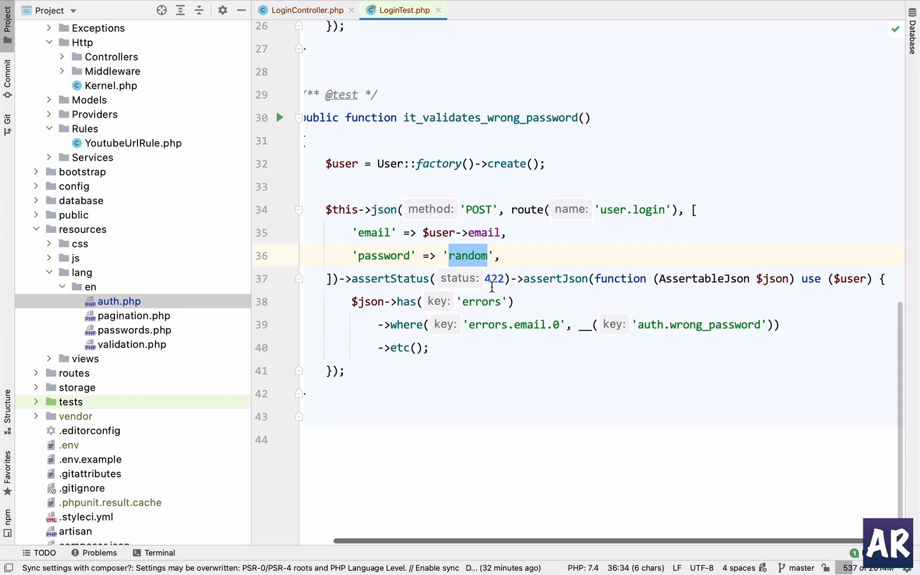
{"action": "double_click", "coordinate": [481, 301]}
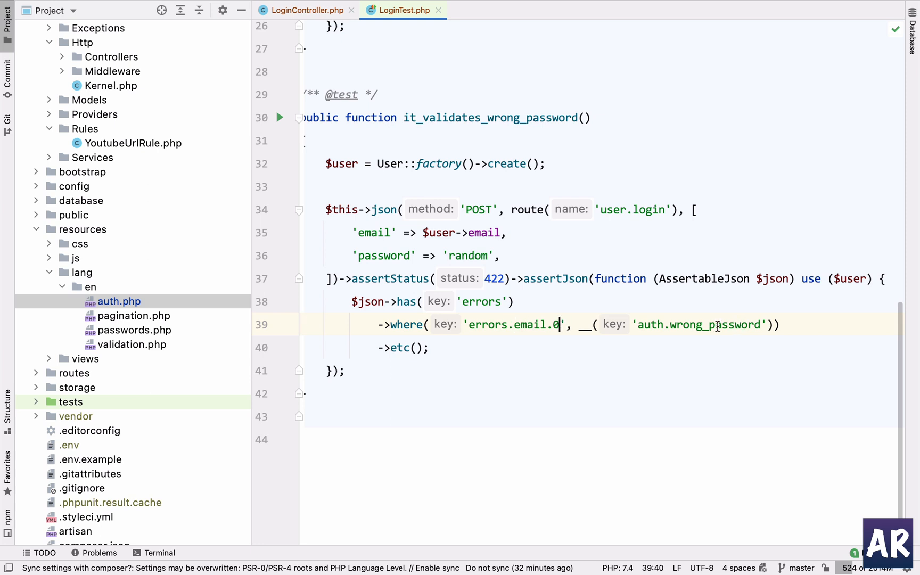
{"action": "double_click", "coordinate": [715, 325]}
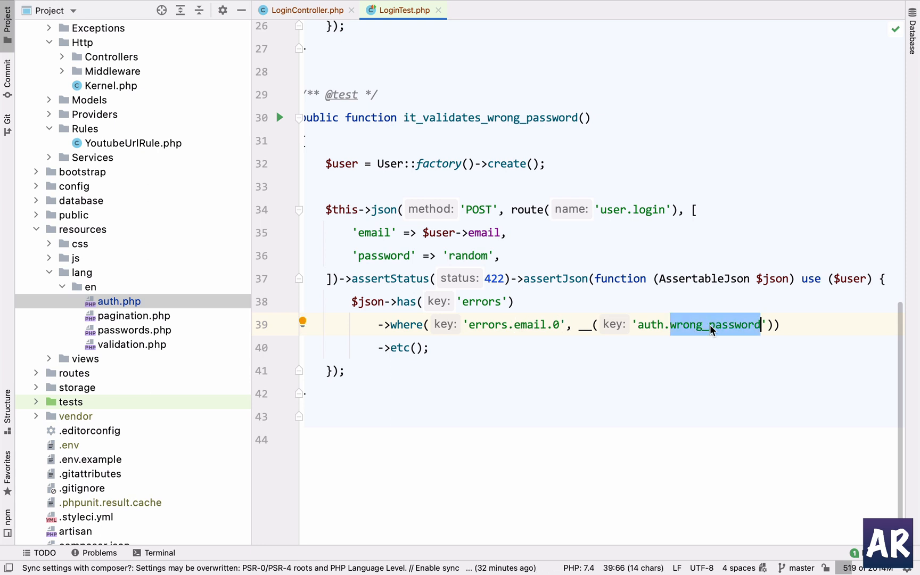